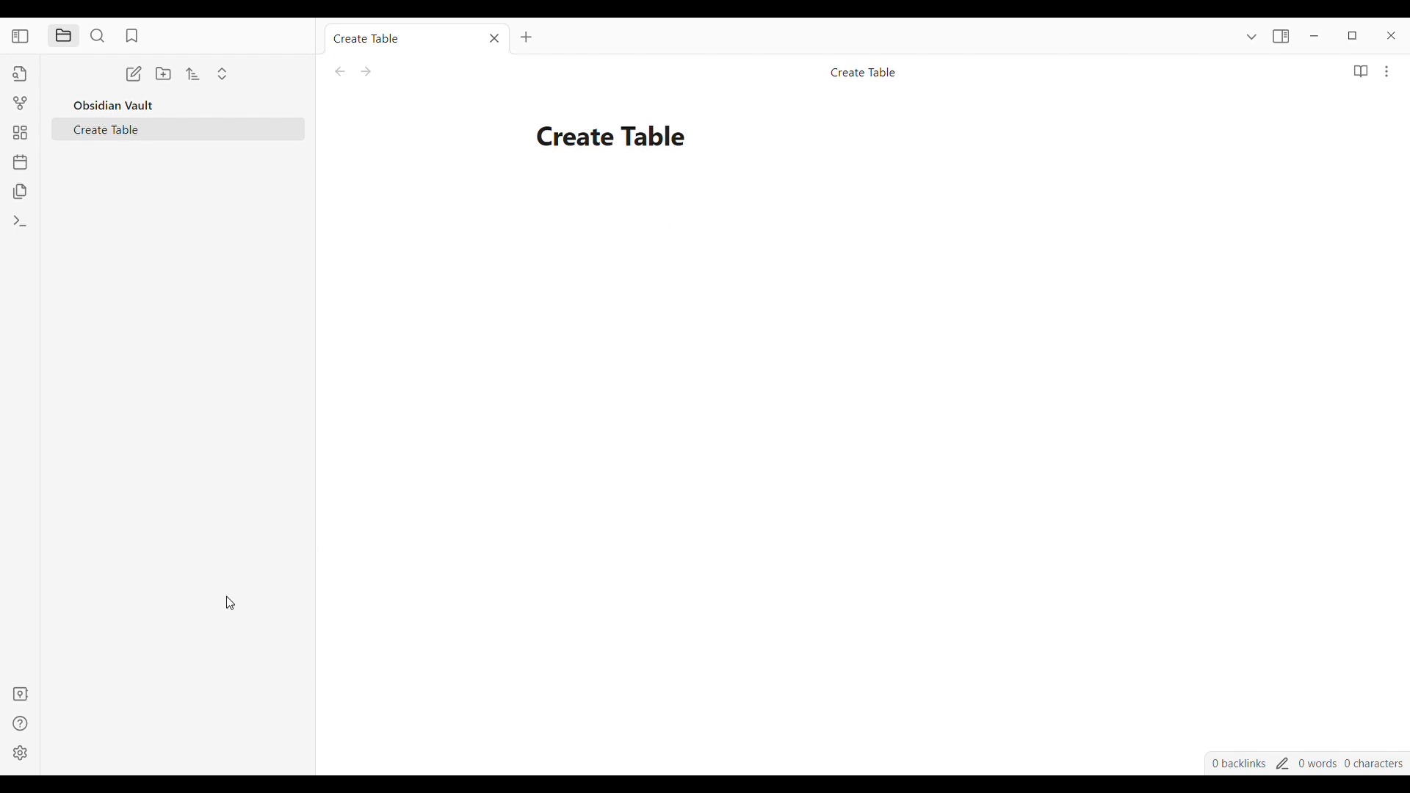
Show the Community plugins page of Obsidian's settings.
left_click(19, 753)
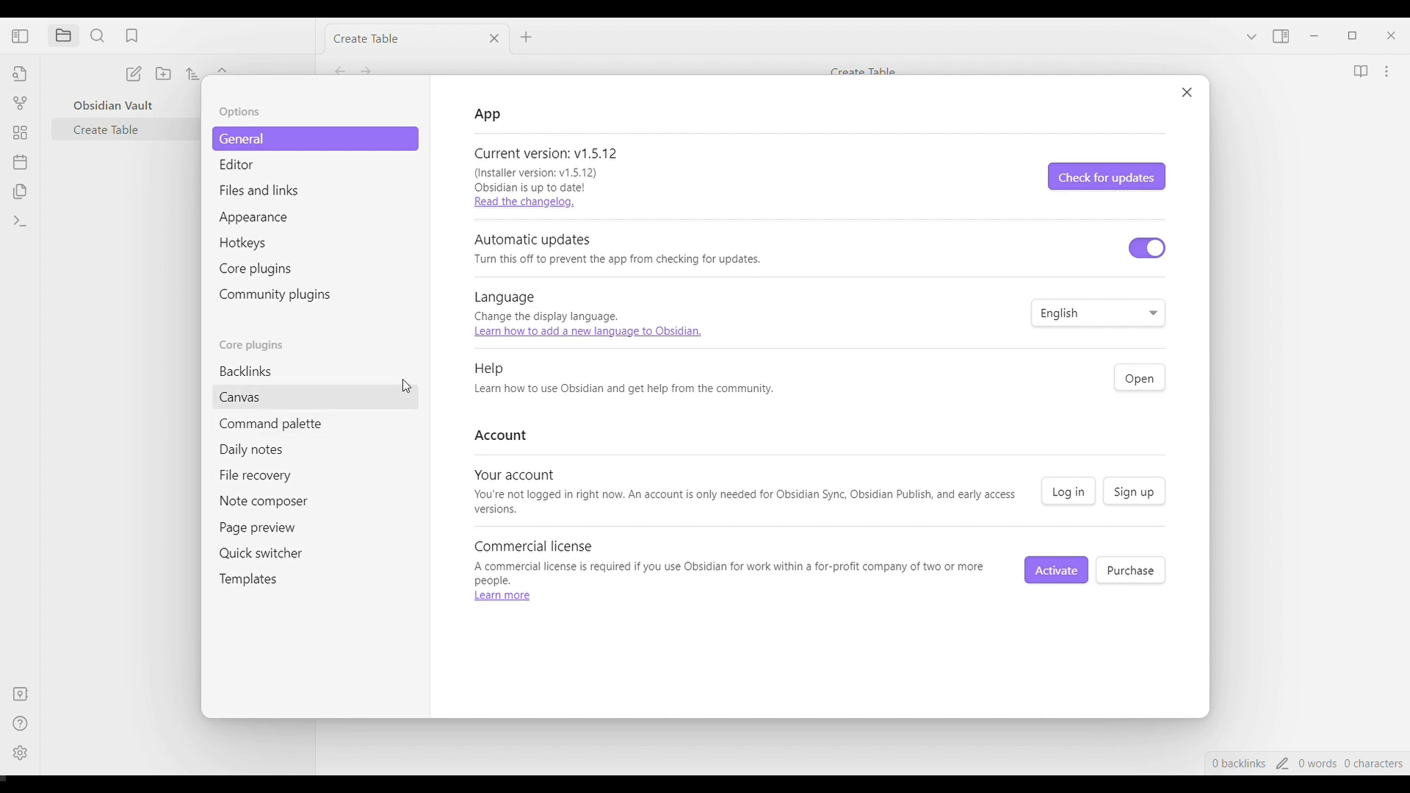
left_click(274, 294)
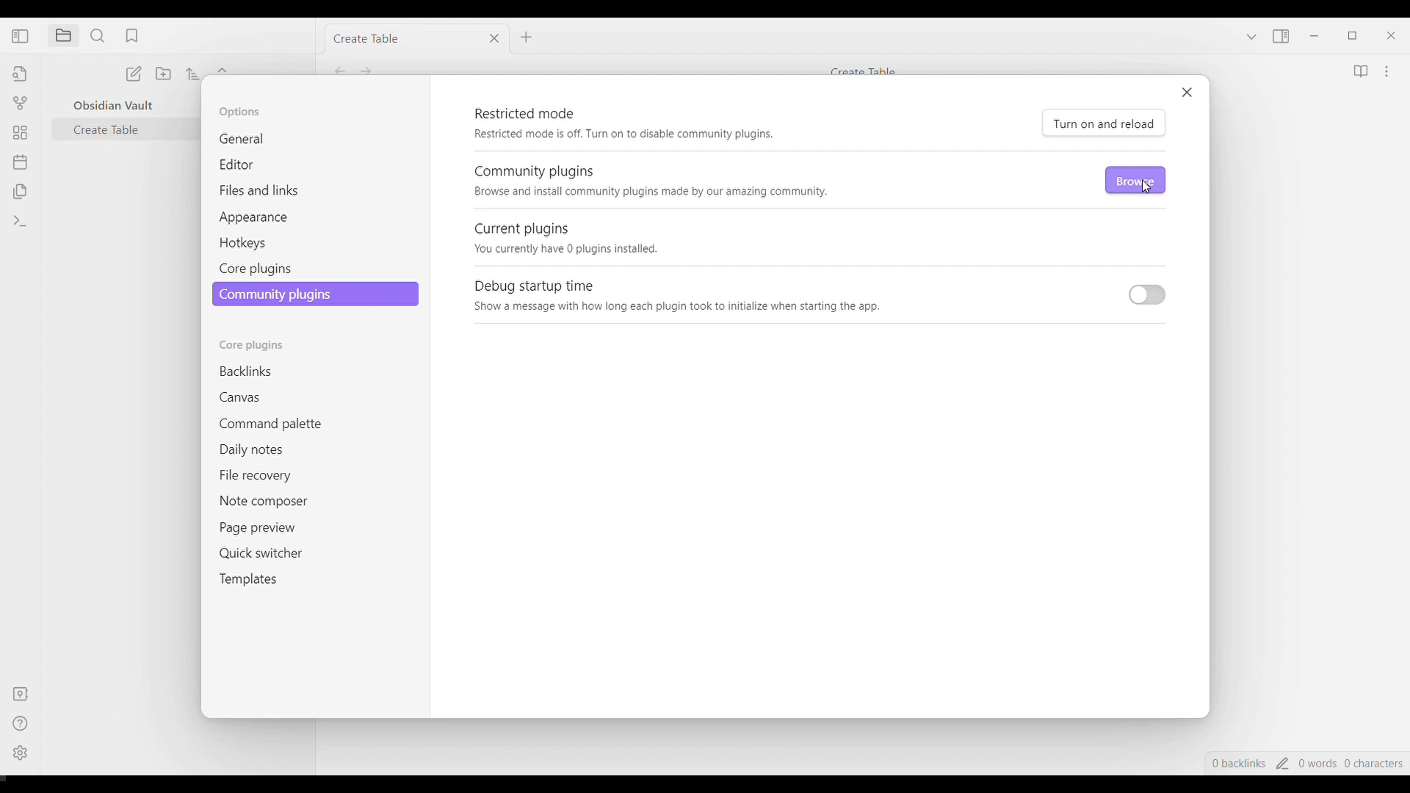
Install Advanced Tables from the community plugin catalogue.
left_click(1134, 181)
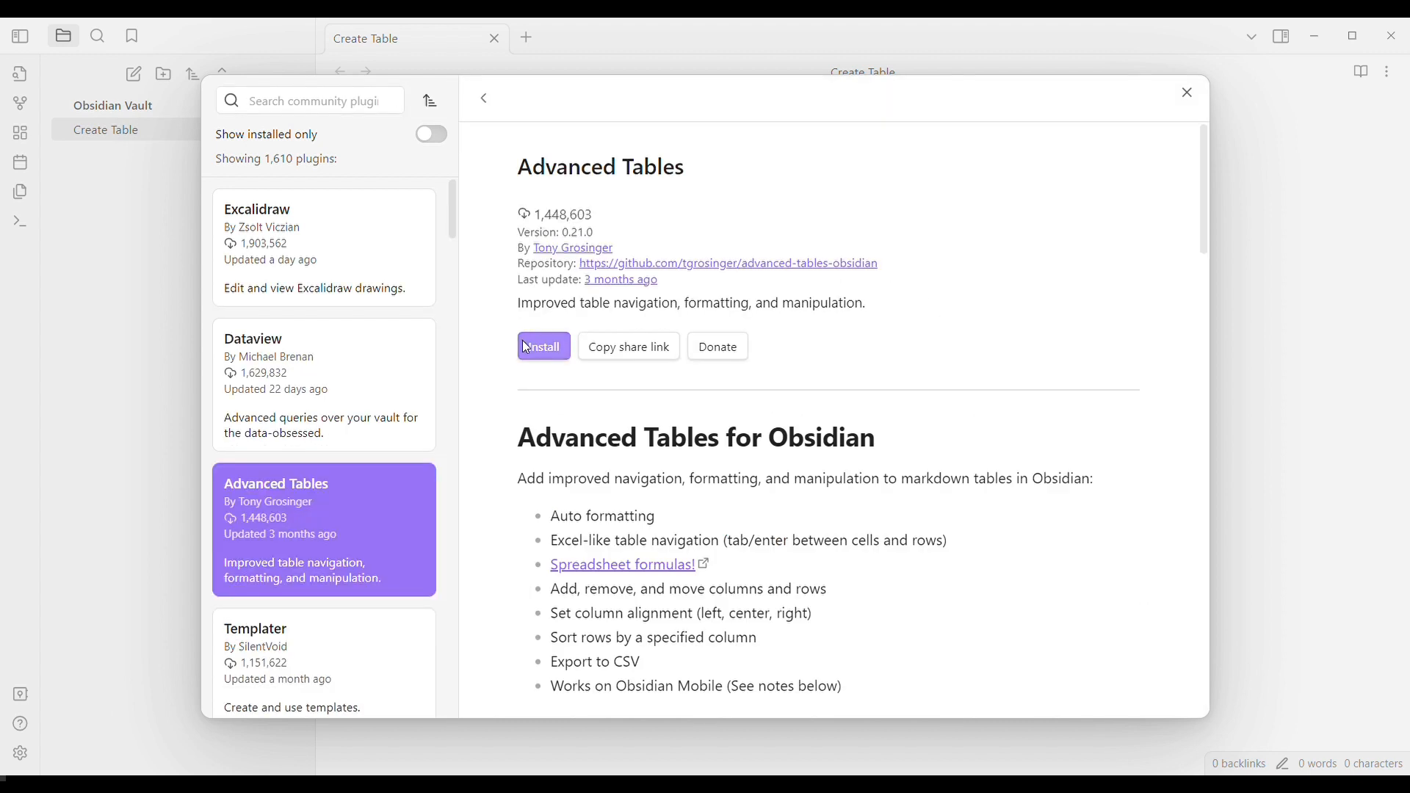
left_click(542, 346)
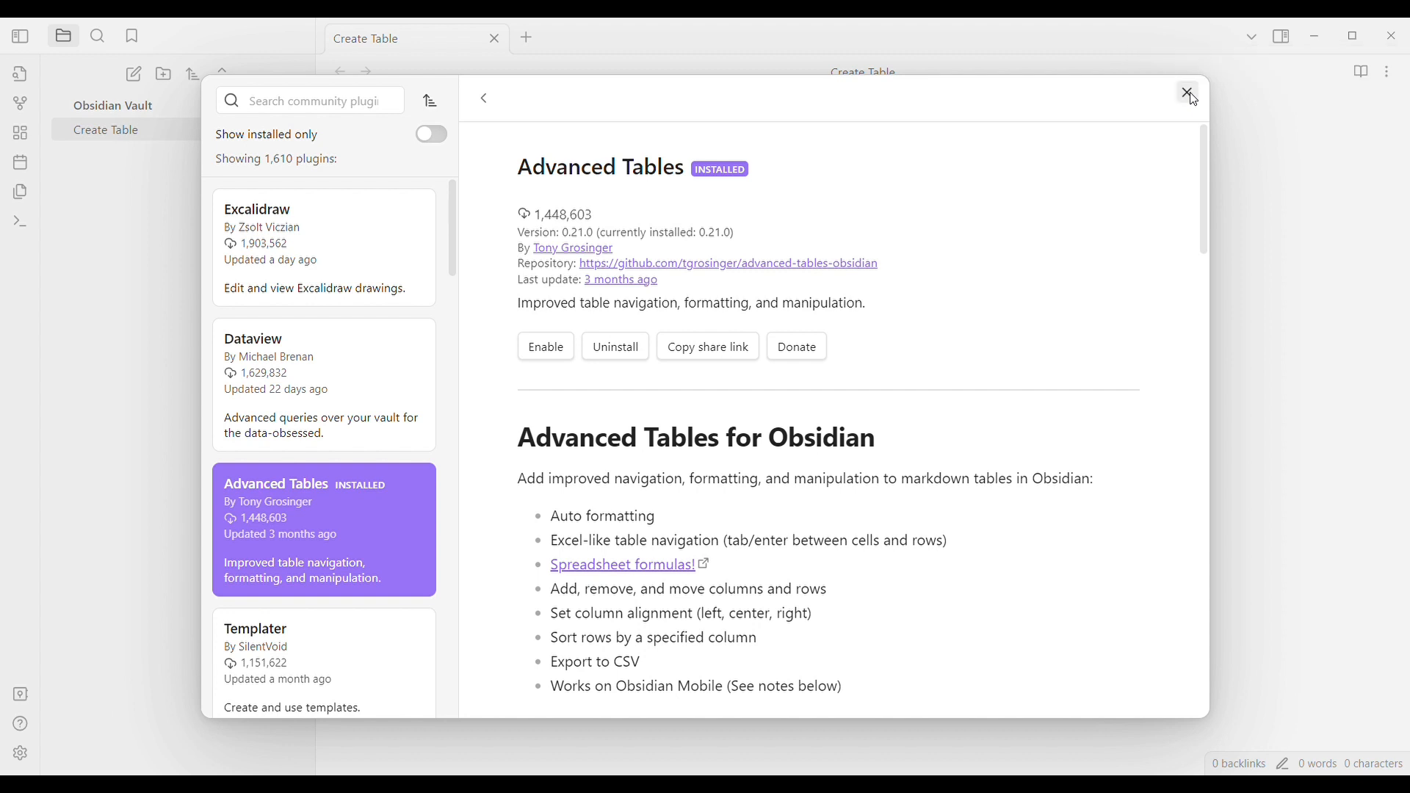
Close the Settings window to return to the Create Table note.
left_click(1187, 92)
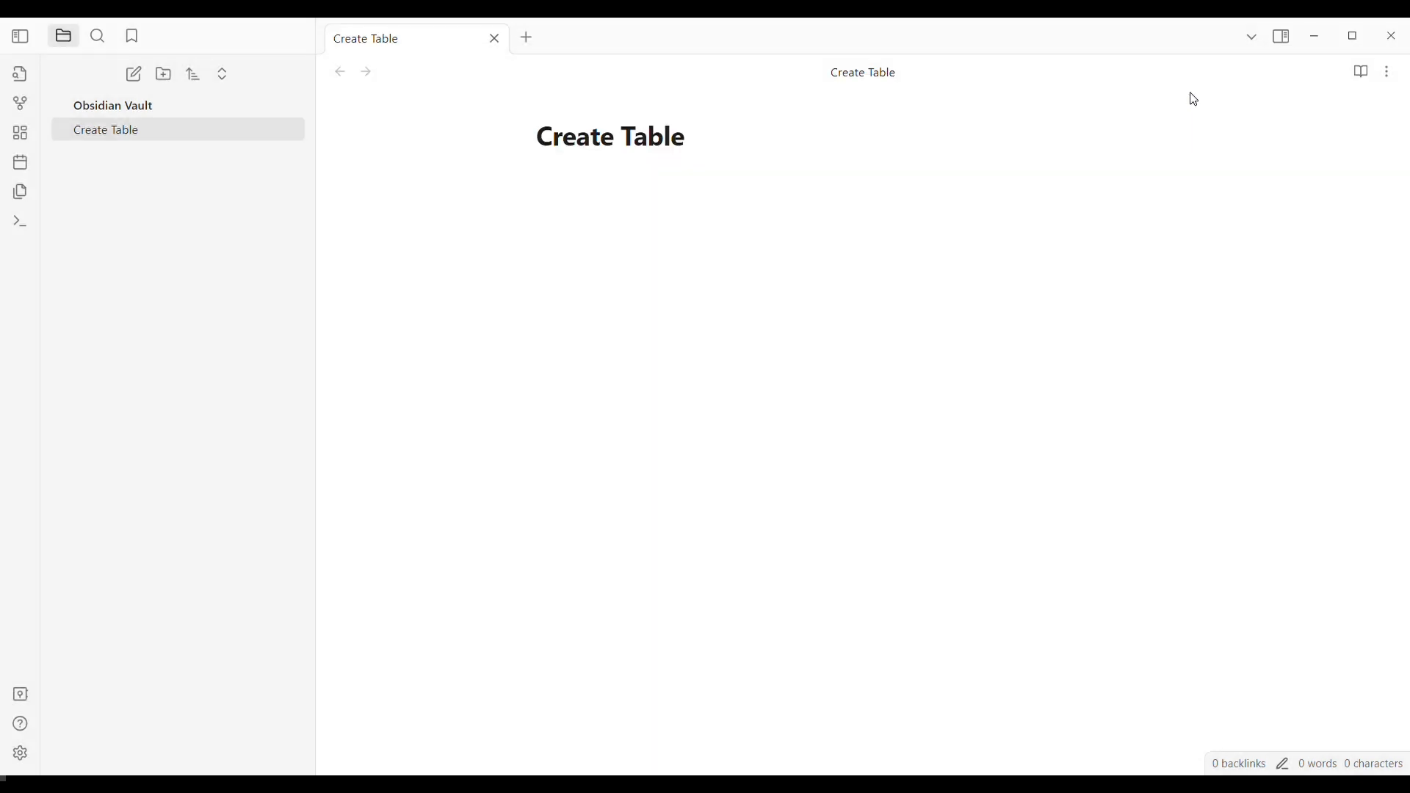
mouse_move(111, 514)
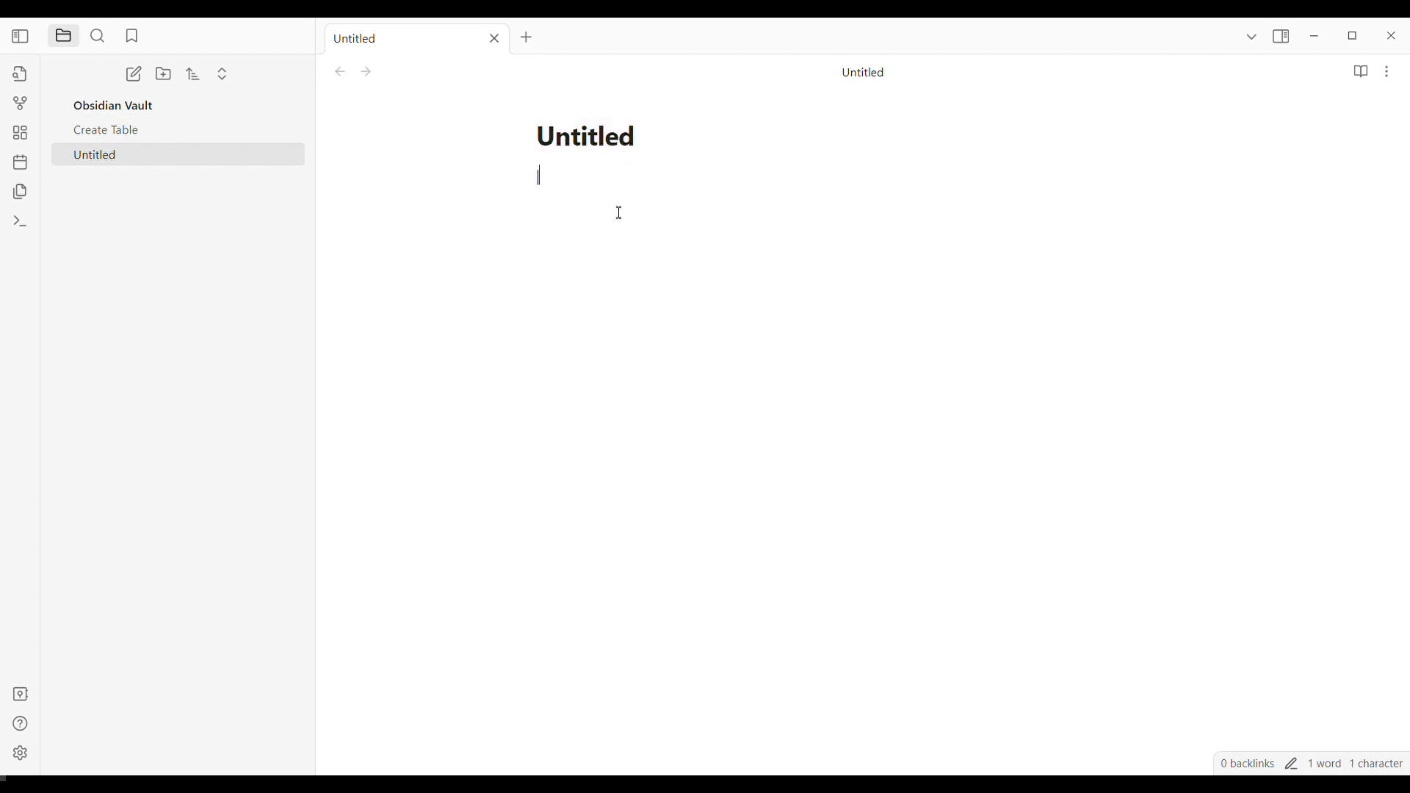
Write a pipe header '| column 1 | column 2 | column 3' followed by '|this row||' lines.
type("| column 1 |")
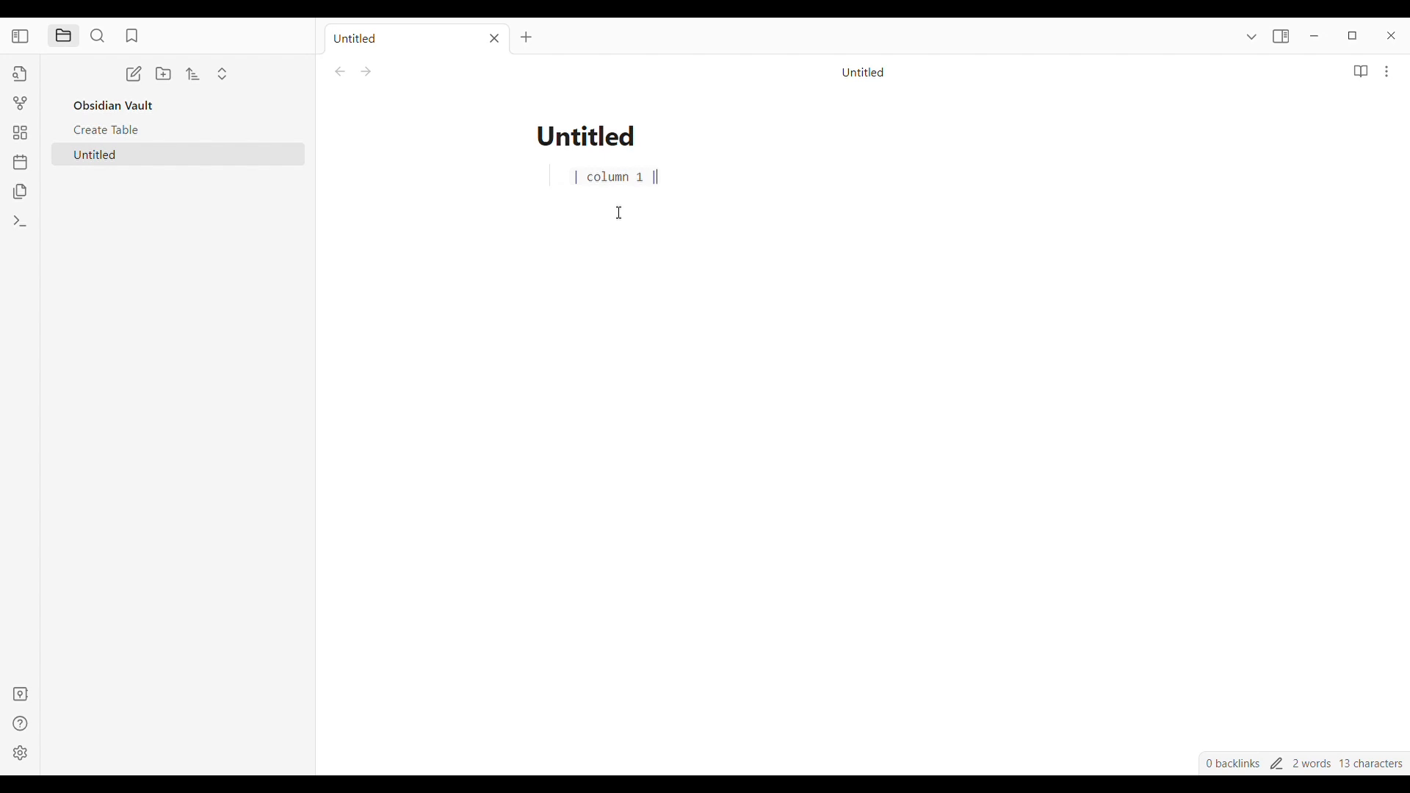
type("column 2")
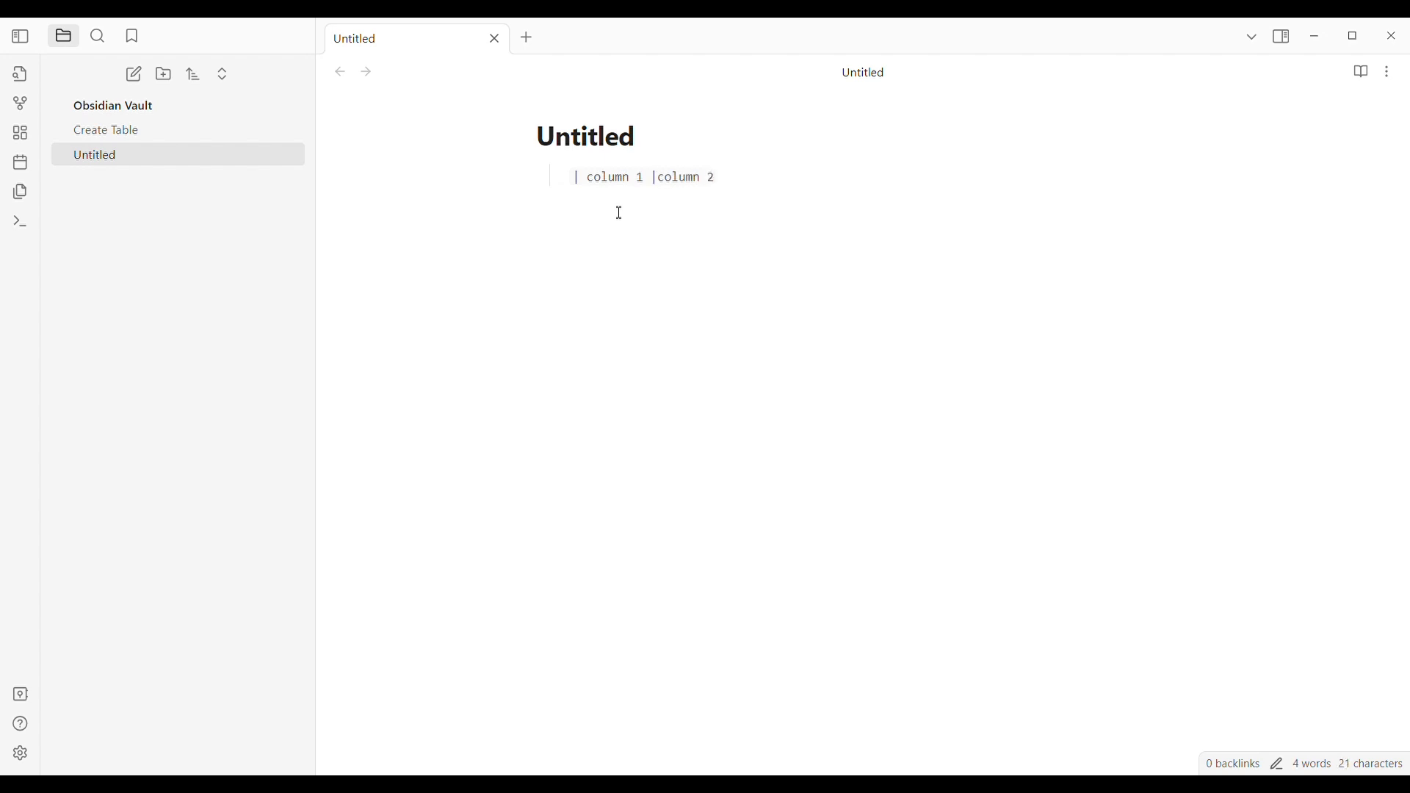
type("|column 3")
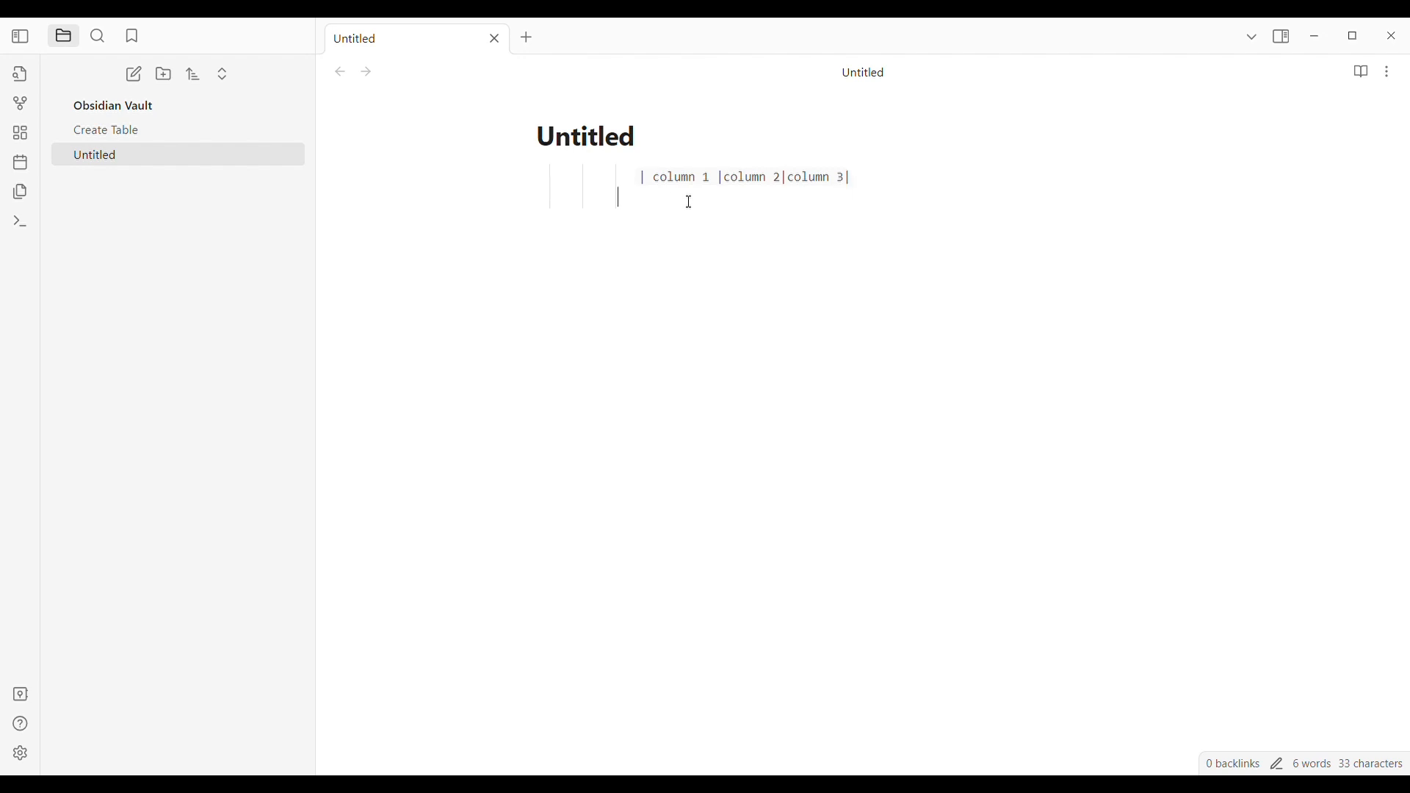
type("|this row||")
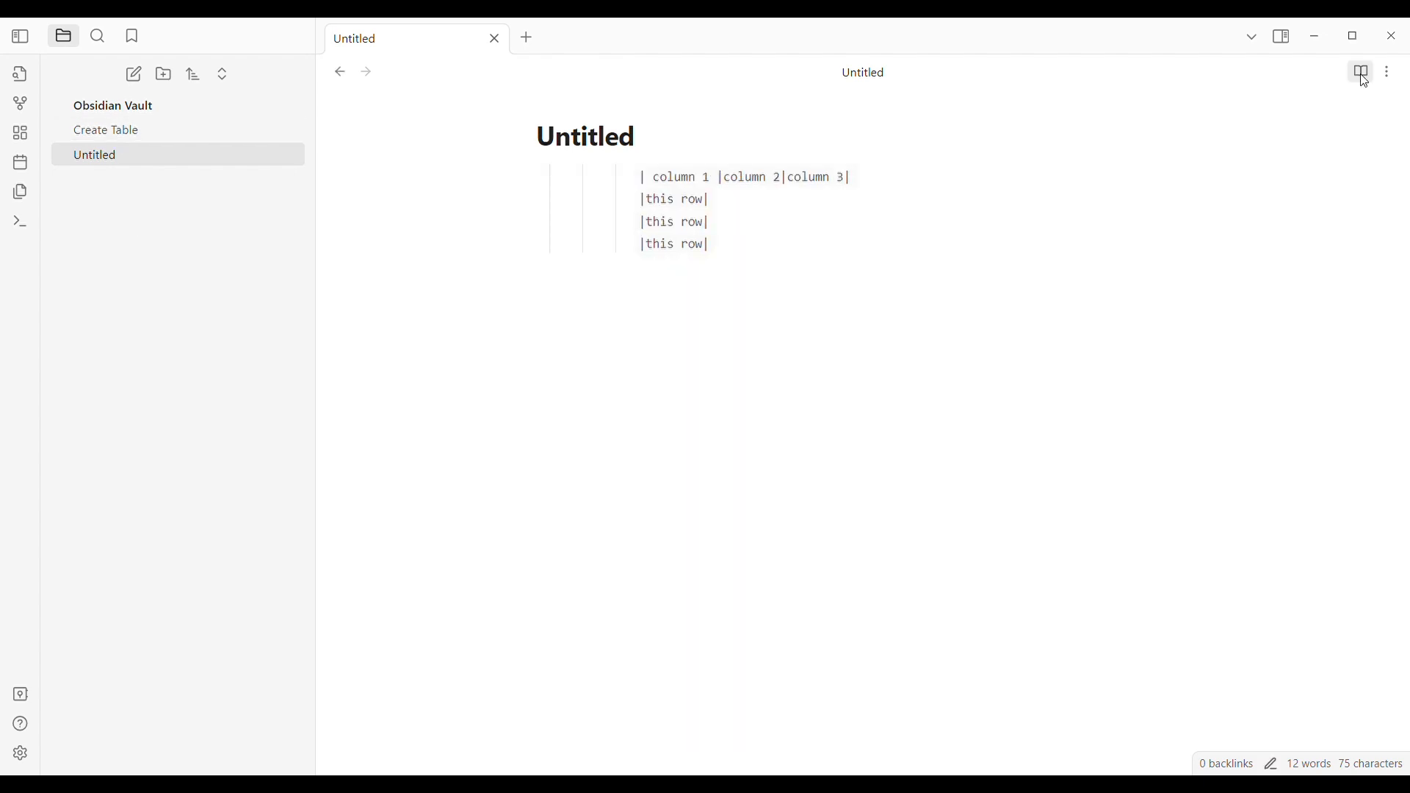
Switch the Untitled note into reading view and show its More options menu.
left_click(1360, 74)
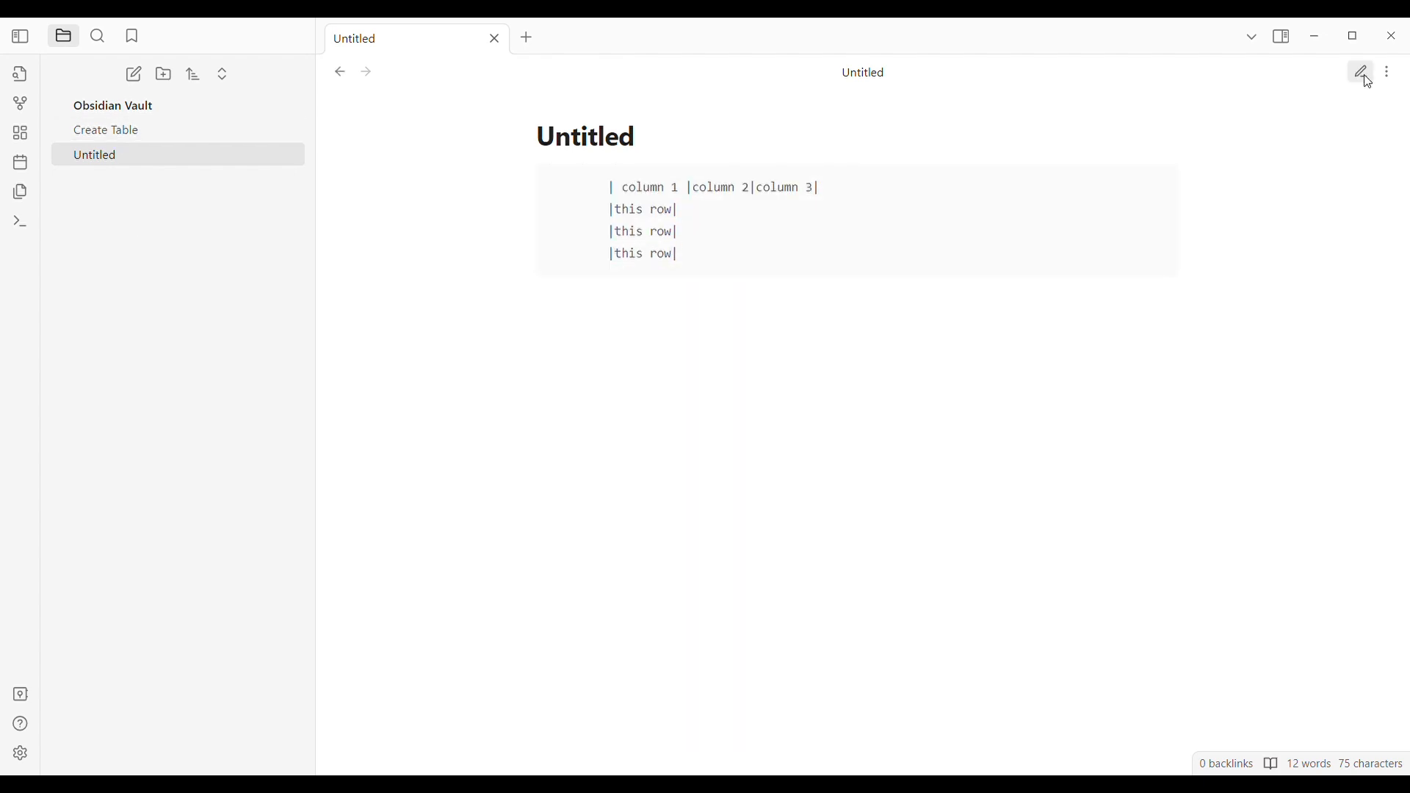
left_click(1360, 72)
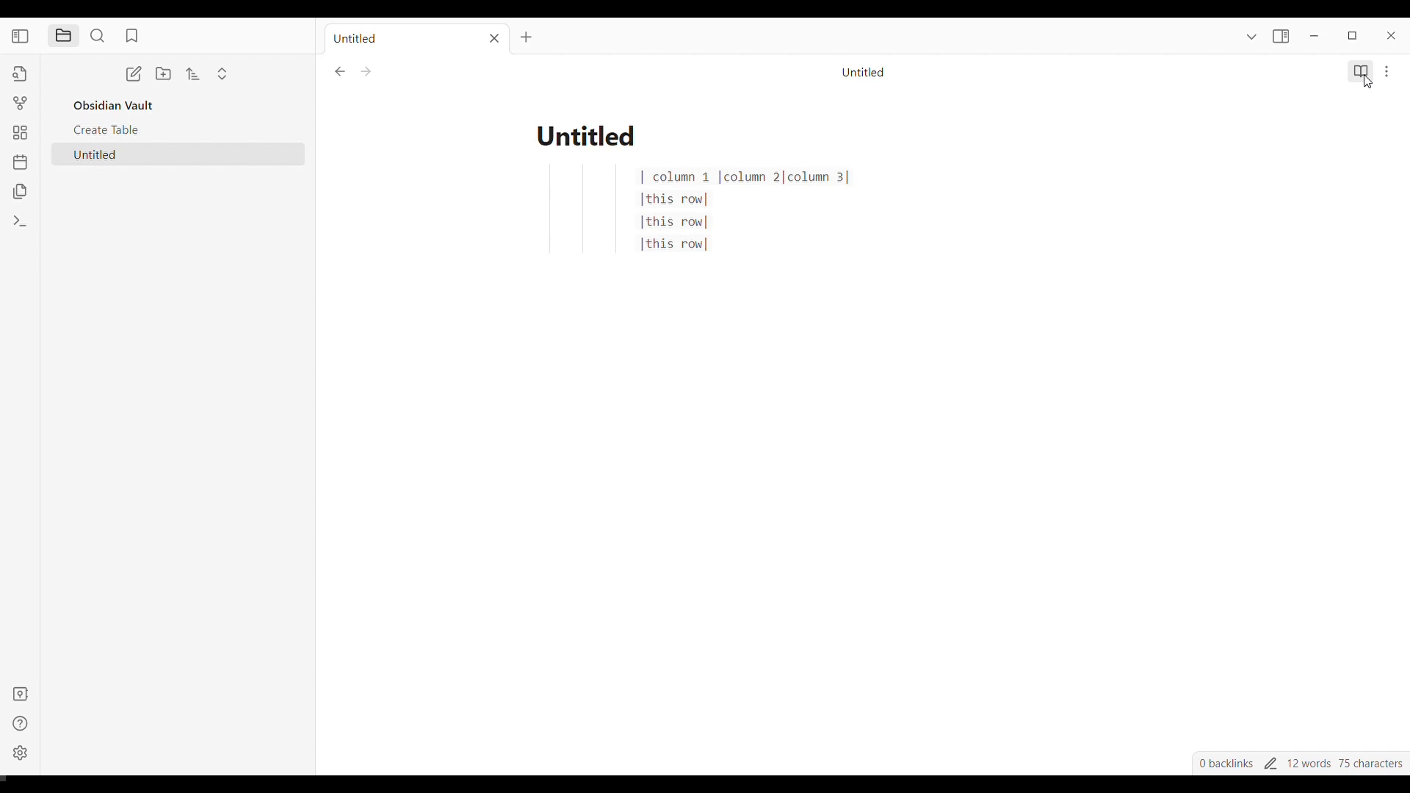
left_click(1359, 72)
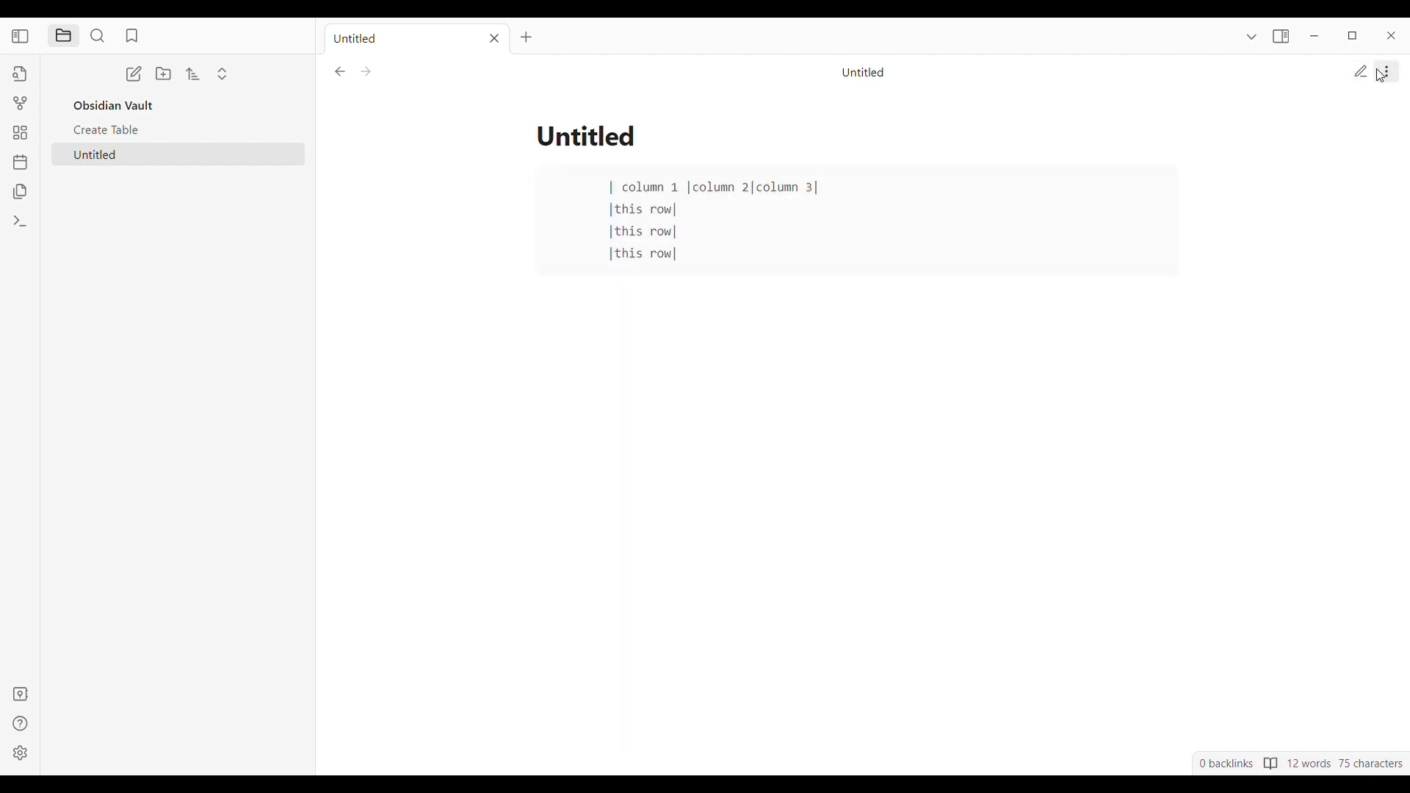
left_click(1385, 72)
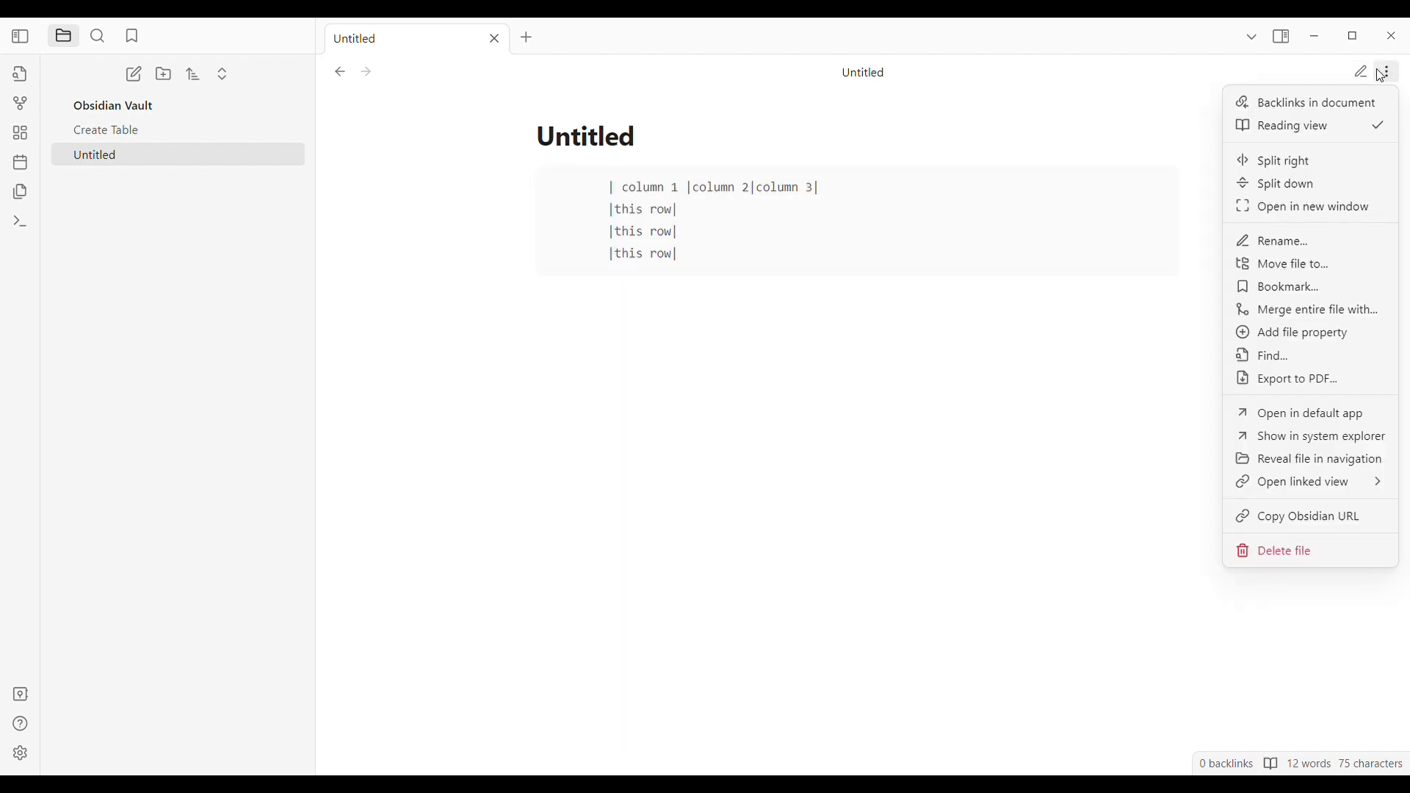